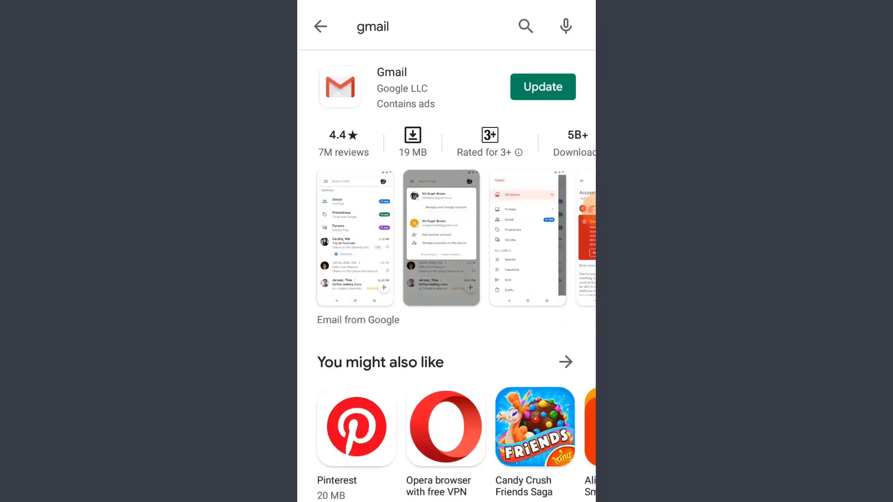
# Update Gmail from its Play Store listing and launch the updated app.
pyautogui.click(392, 72)
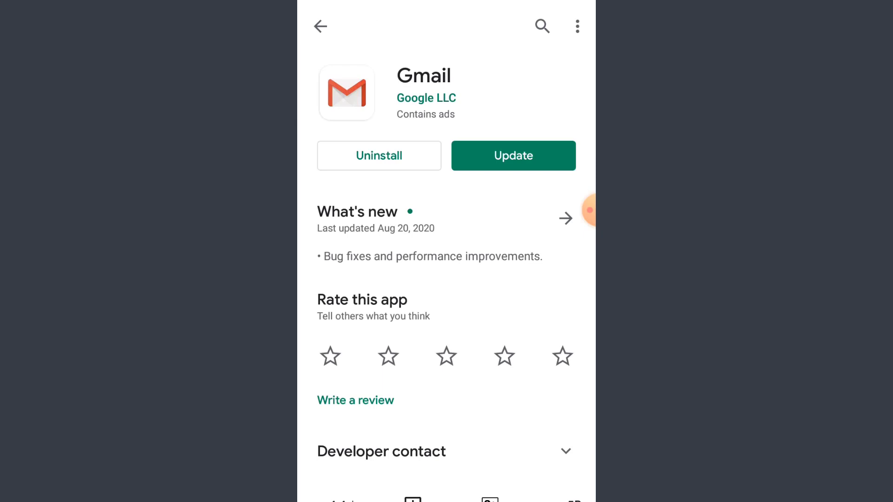
pyautogui.click(514, 156)
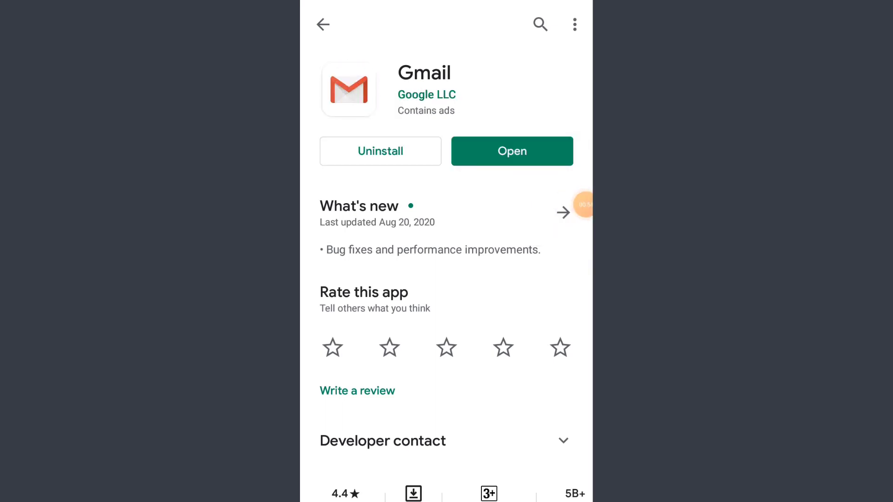
pyautogui.click(511, 150)
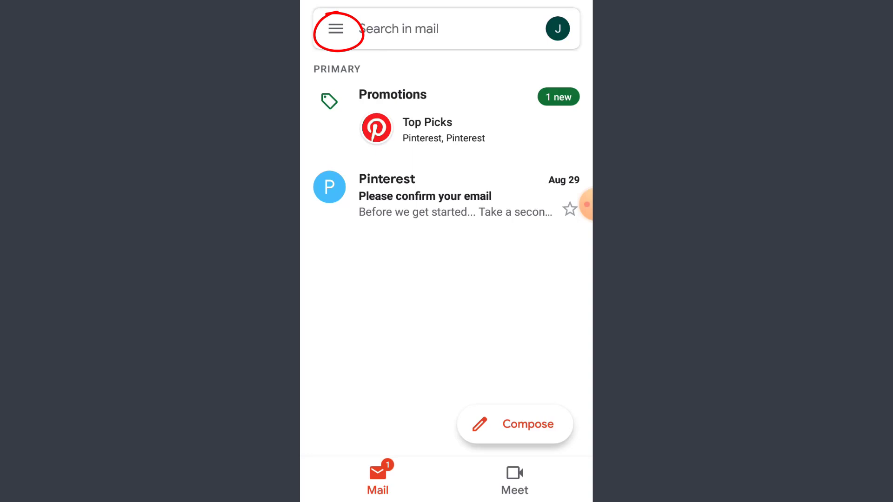
# From the profile avatar's account list, start adding another account.
pyautogui.click(336, 29)
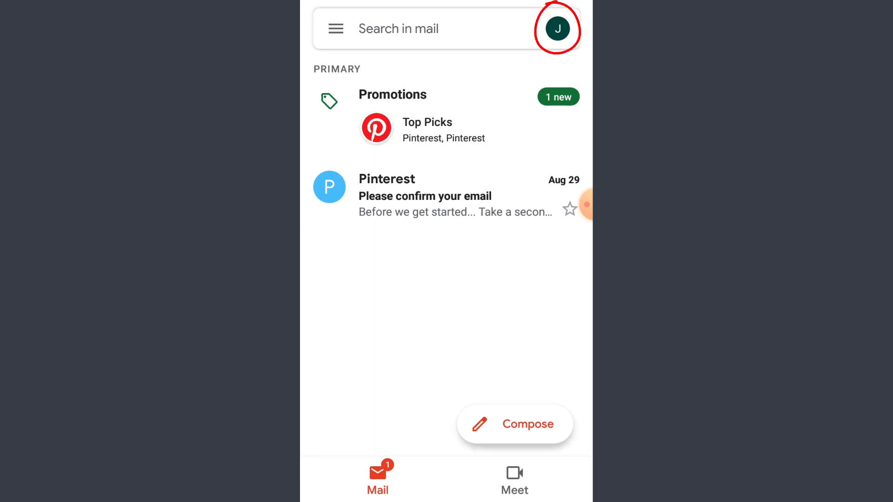
pyautogui.click(559, 29)
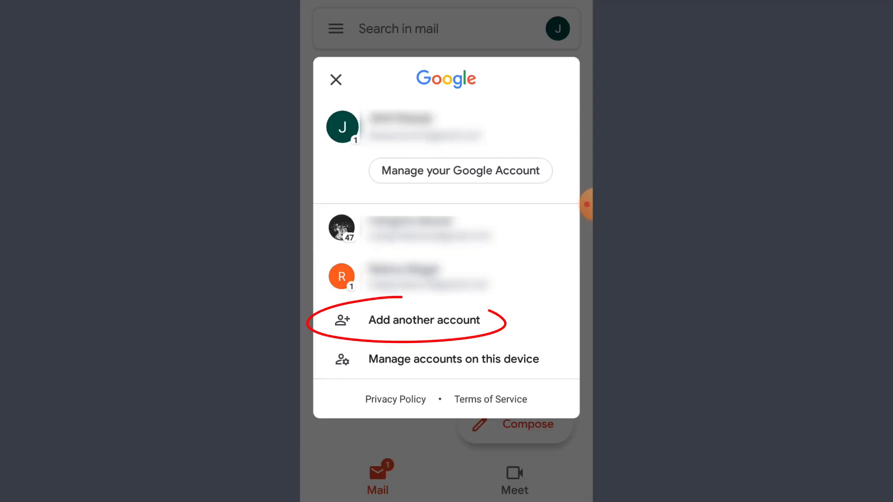
pyautogui.click(424, 320)
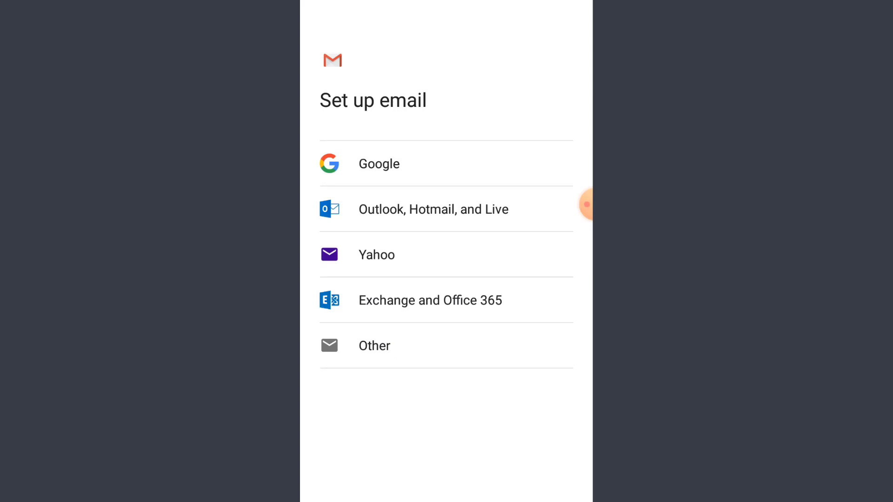
# Choose Google as the provider and start creating a new Google account.
pyautogui.click(379, 164)
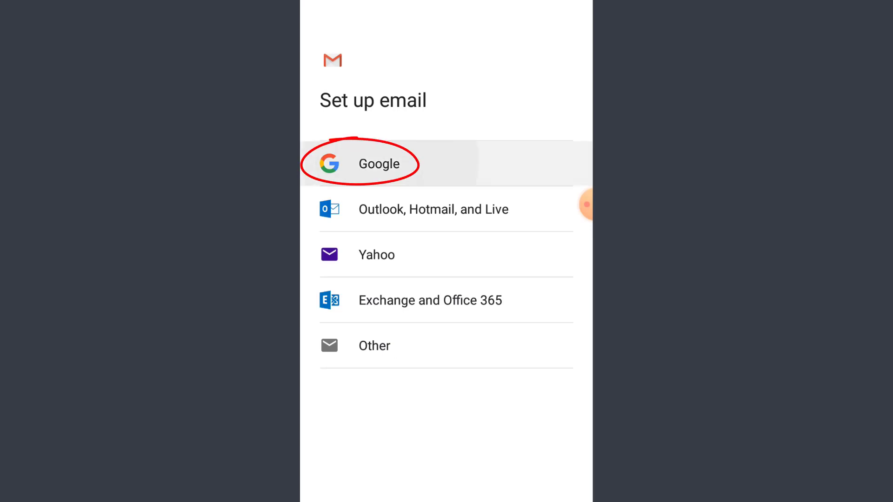
pyautogui.click(380, 164)
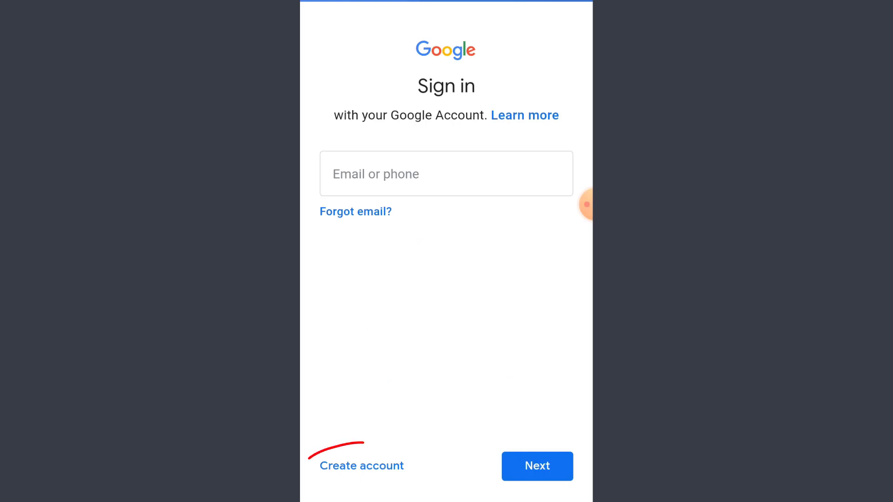
pyautogui.click(361, 466)
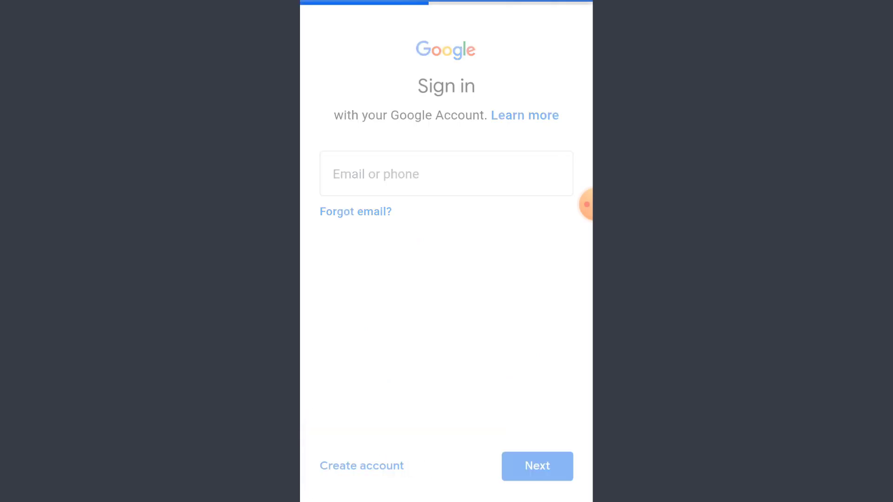
pyautogui.click(361, 465)
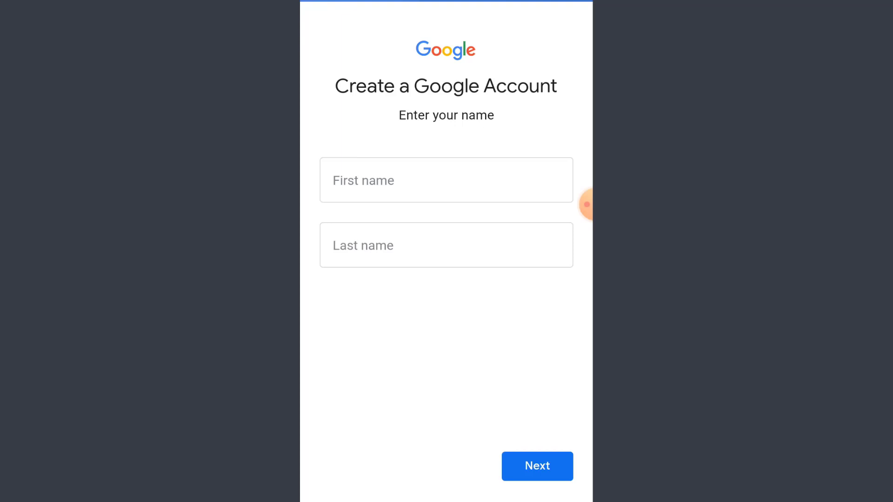
# Enter the name 'Magar', then submit the birthday and gender details.
pyautogui.write('Magar')
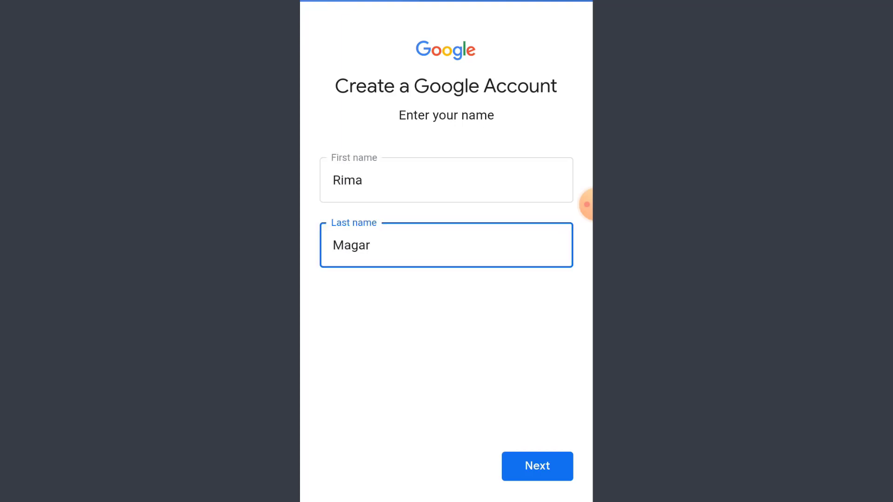
pyautogui.click(537, 466)
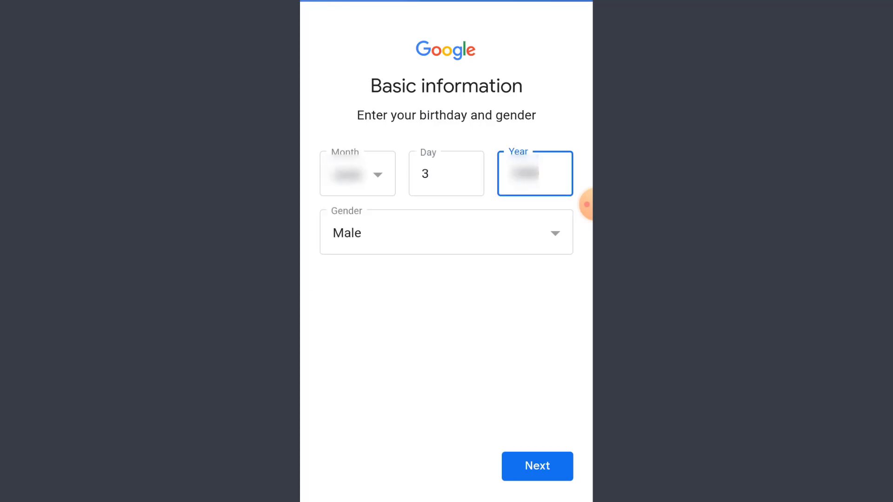
pyautogui.click(538, 467)
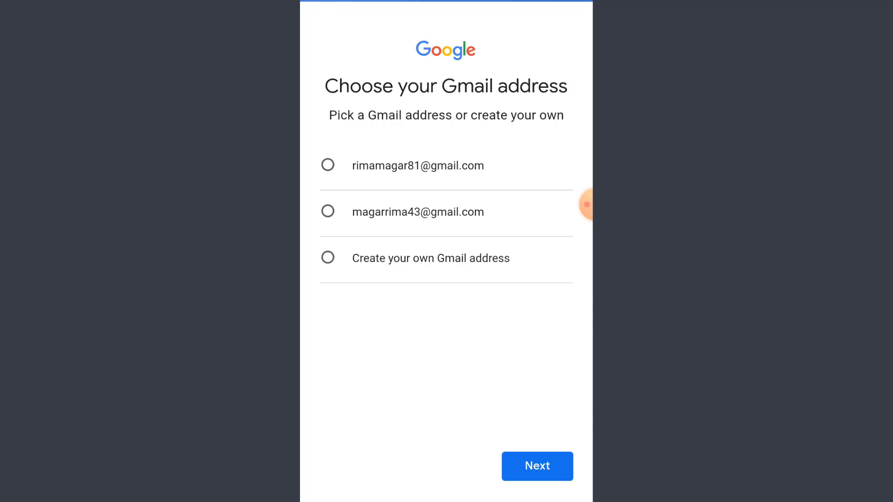
# Settle on the first suggested Gmail address after trying custom and second options.
pyautogui.click(328, 258)
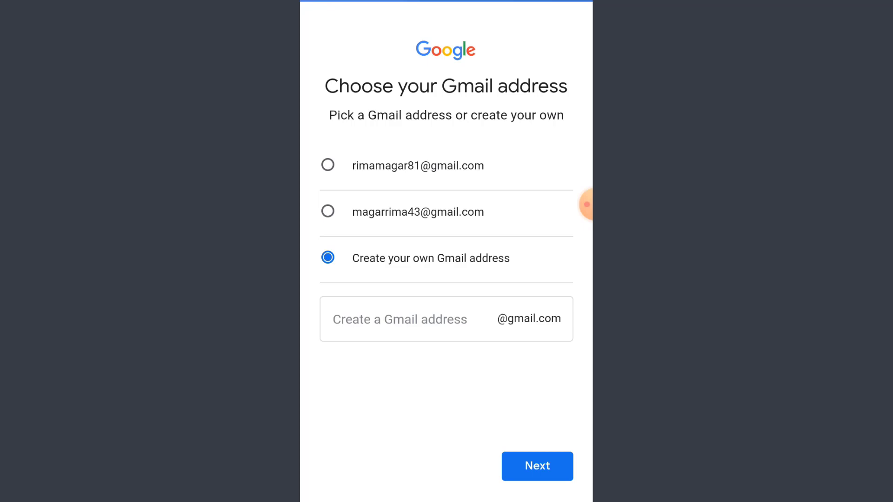
pyautogui.click(402, 318)
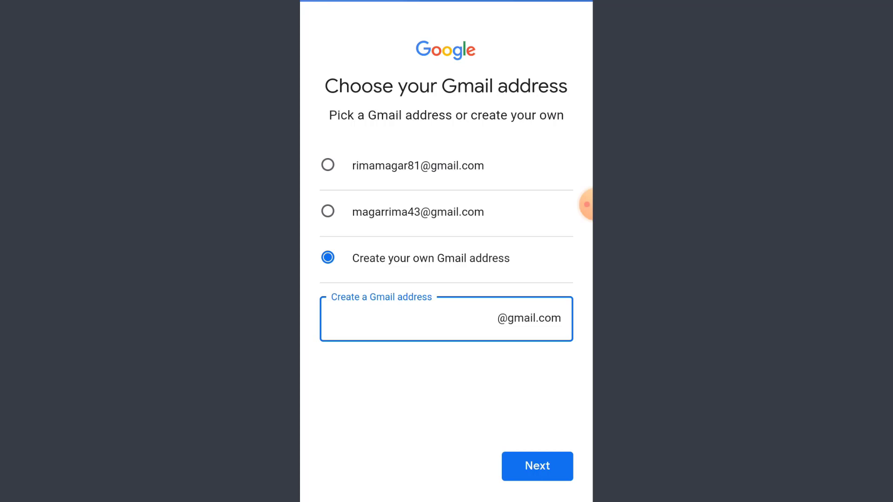
pyautogui.click(327, 211)
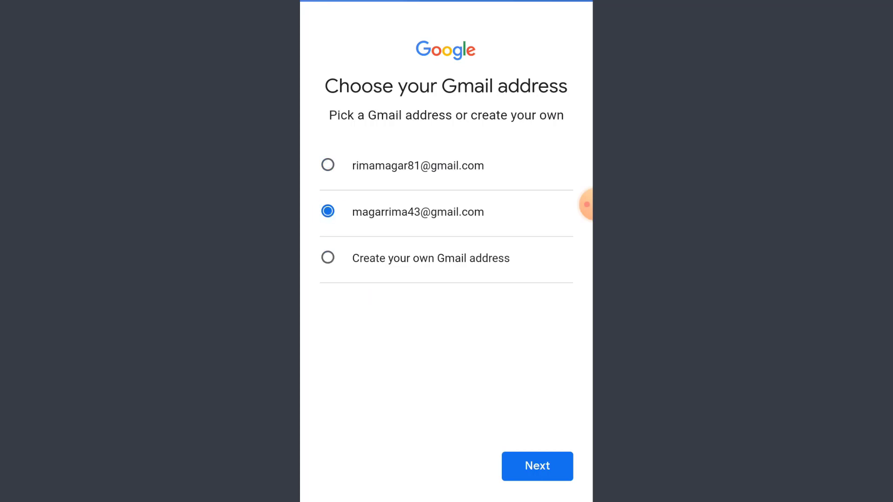
pyautogui.click(328, 166)
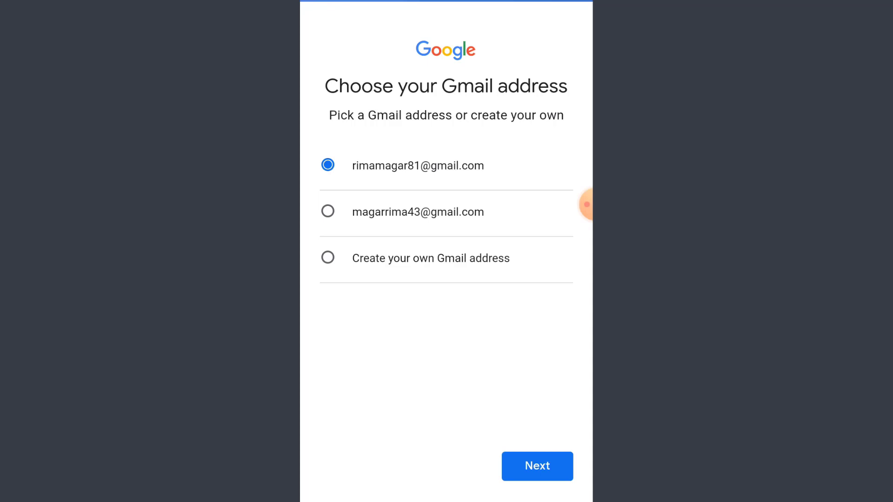
pyautogui.click(538, 466)
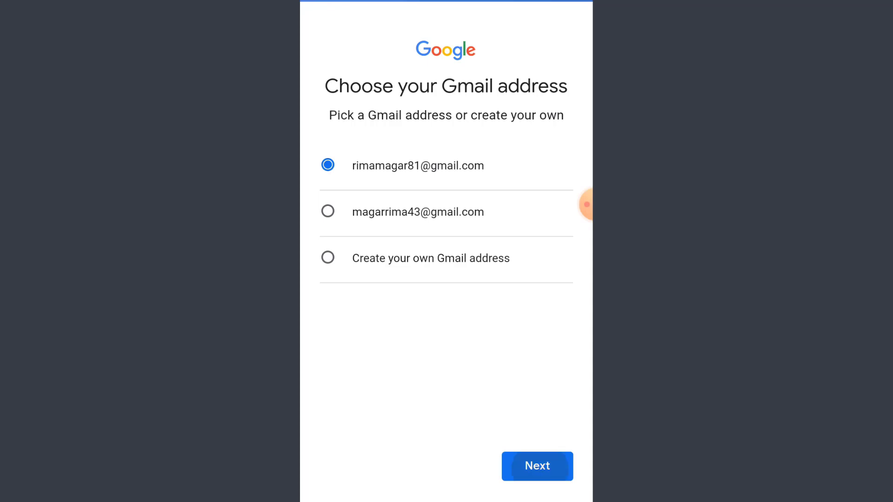
# Enter and confirm the account password, reaching the review step.
pyautogui.click(536, 466)
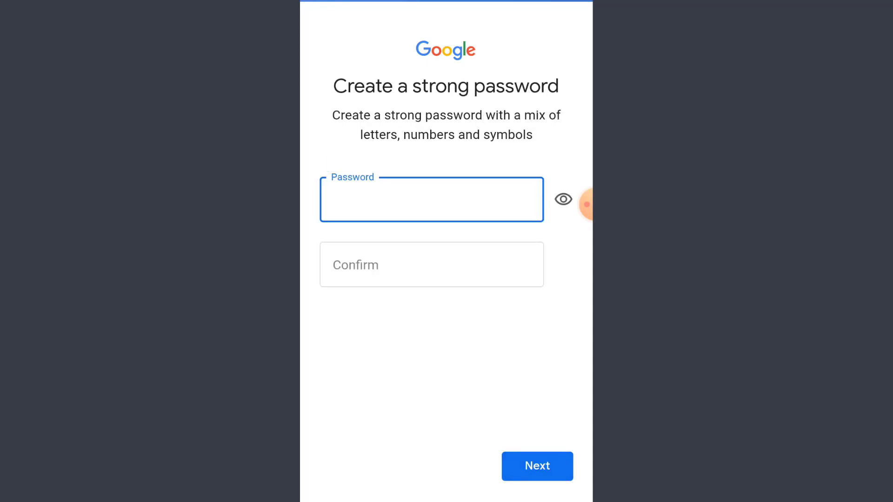
pyautogui.click(432, 264)
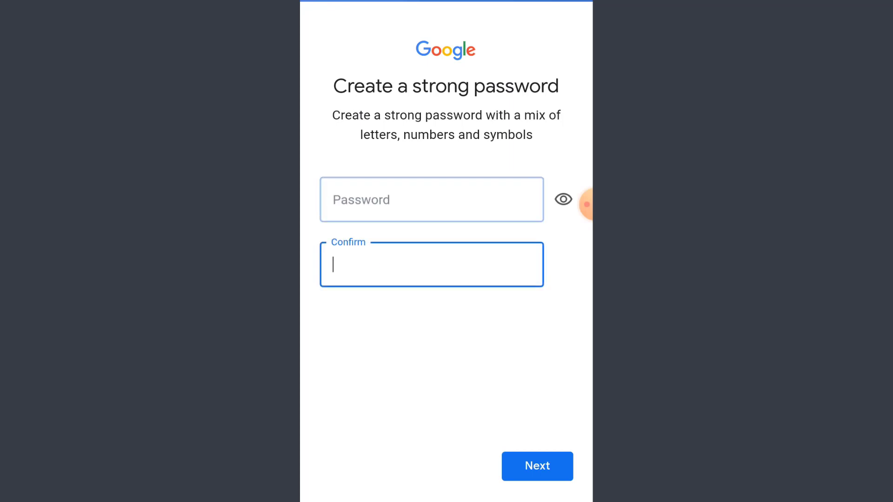
pyautogui.click(431, 199)
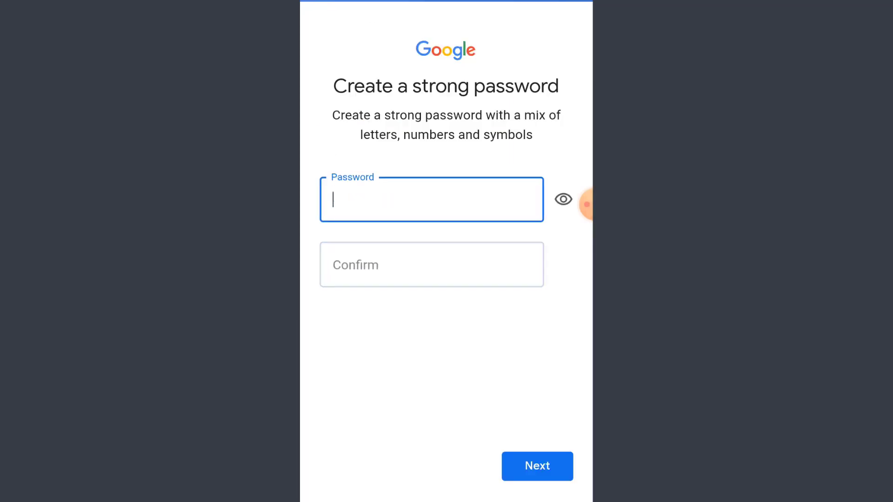
pyautogui.click(537, 466)
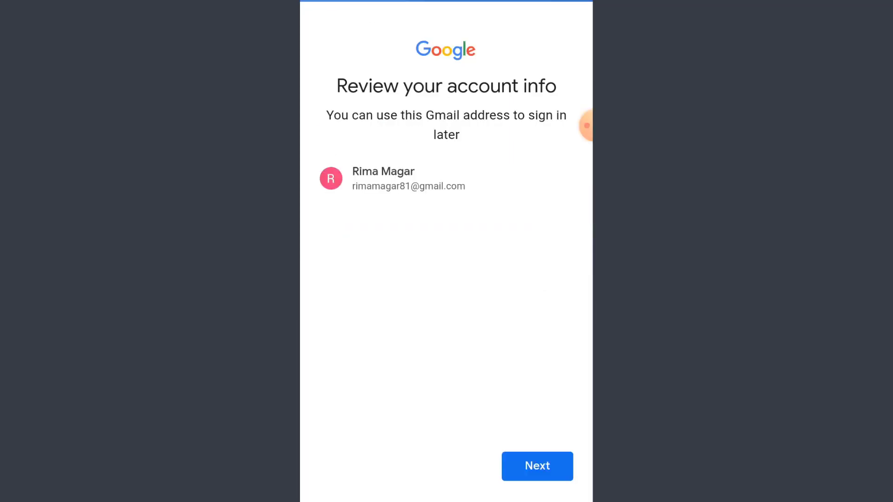
# Confirm the reviewed account info and agree to Google's privacy terms.
pyautogui.click(538, 466)
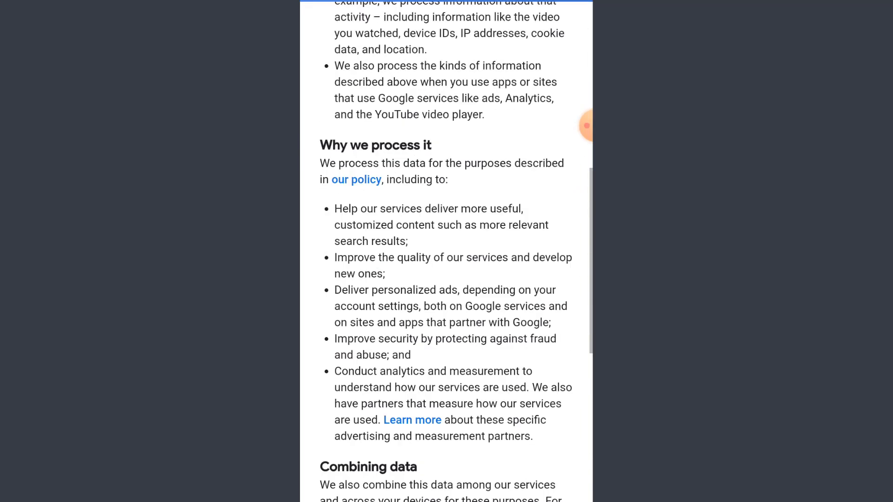
pyautogui.scroll(-3)
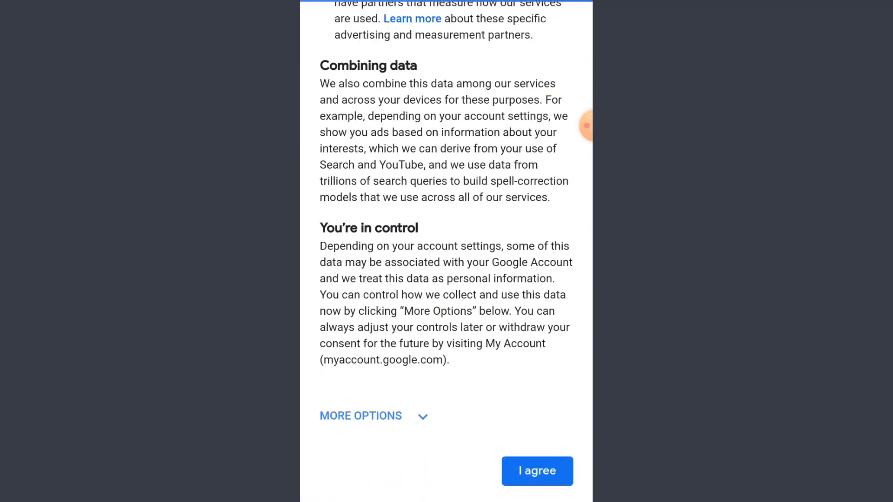
pyautogui.click(538, 471)
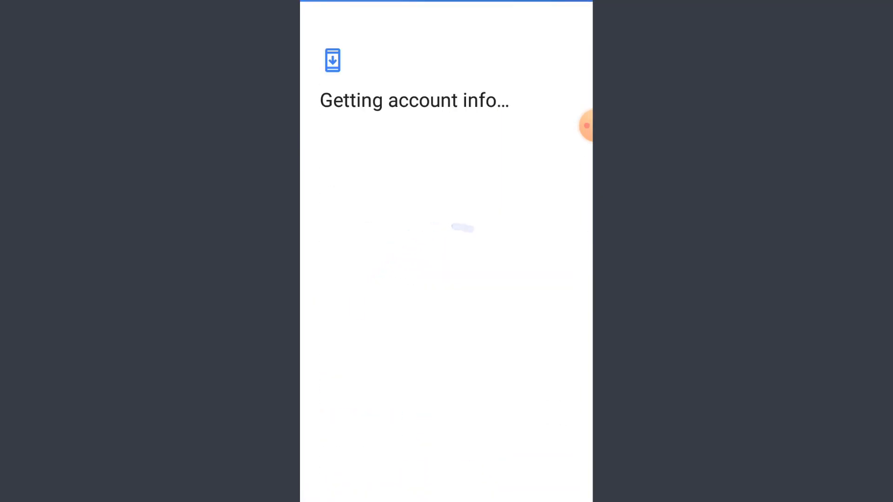